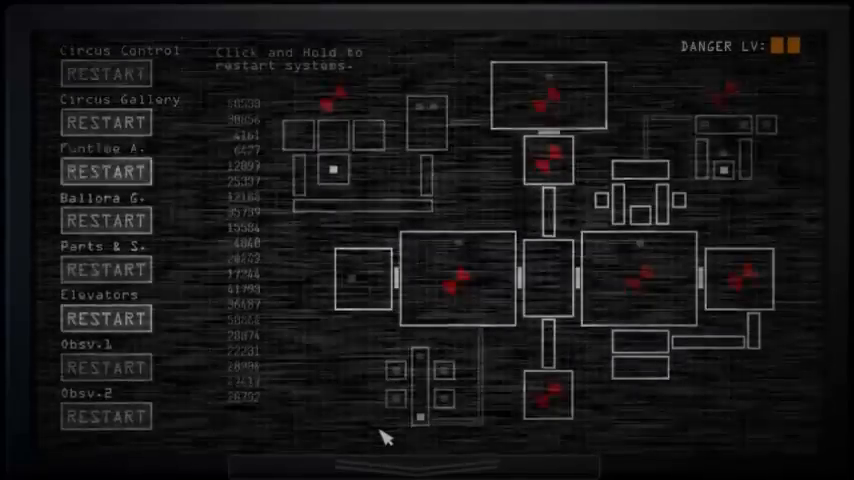
# - Hold RESTART on a downed breaker system, then lower the panel to face the room
pyautogui.click(104, 72)
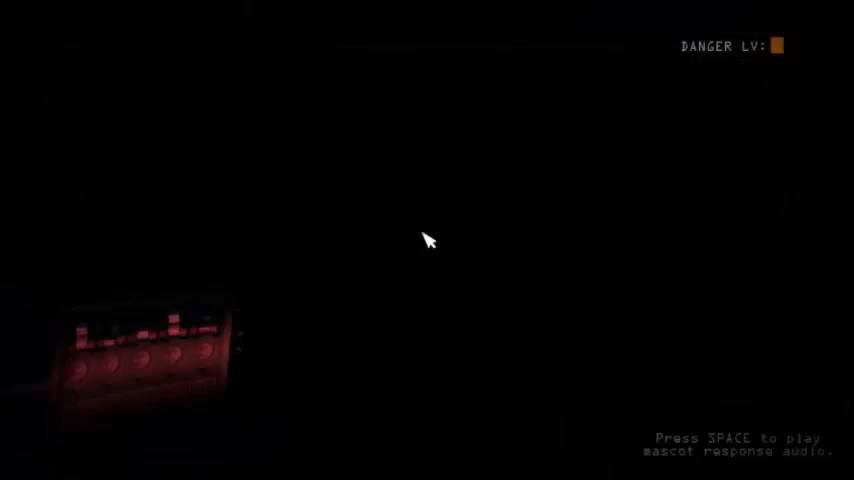
# - Play mascot response audio, then raise the breaker panel again
pyautogui.press('space')
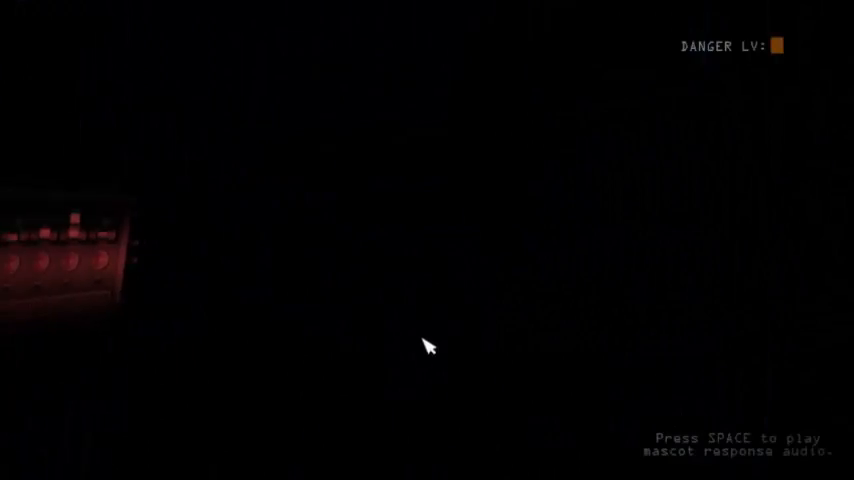
pyautogui.press('space')
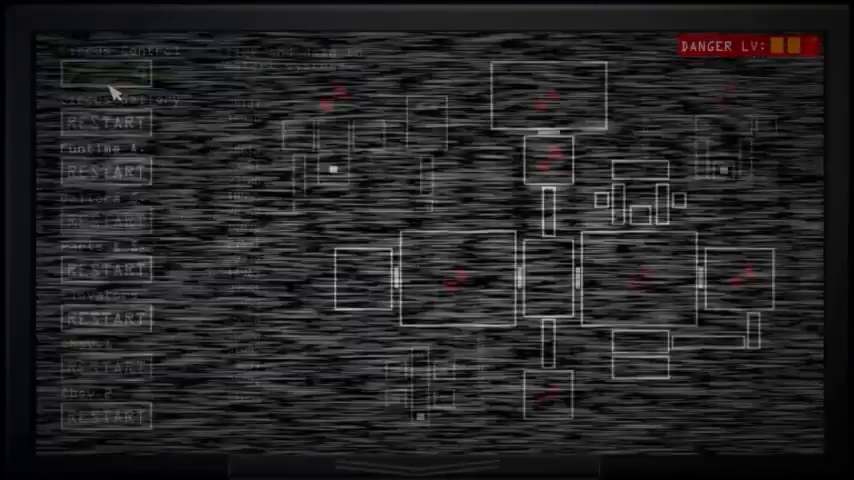
# - Hold Circus Control's RESTART until it recovers, then lower the panel
pyautogui.click(106, 74)
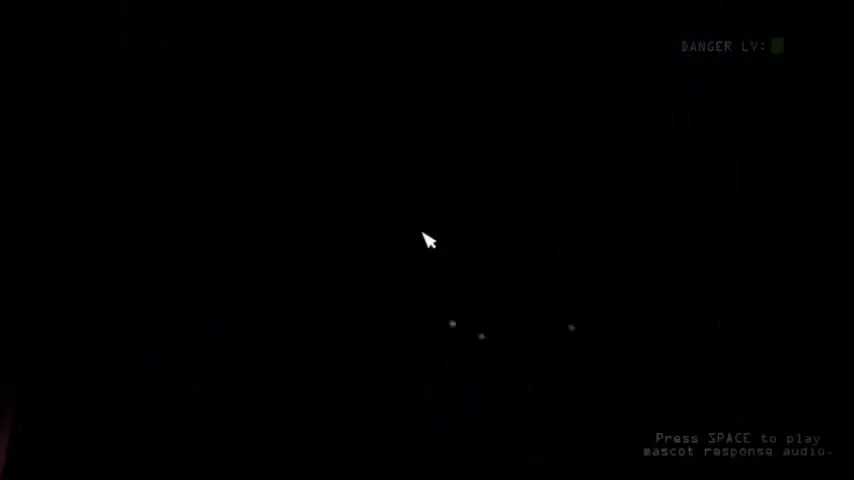
# - Play mascot response audio five times to keep the animatronic away in the dark
pyautogui.press('space')
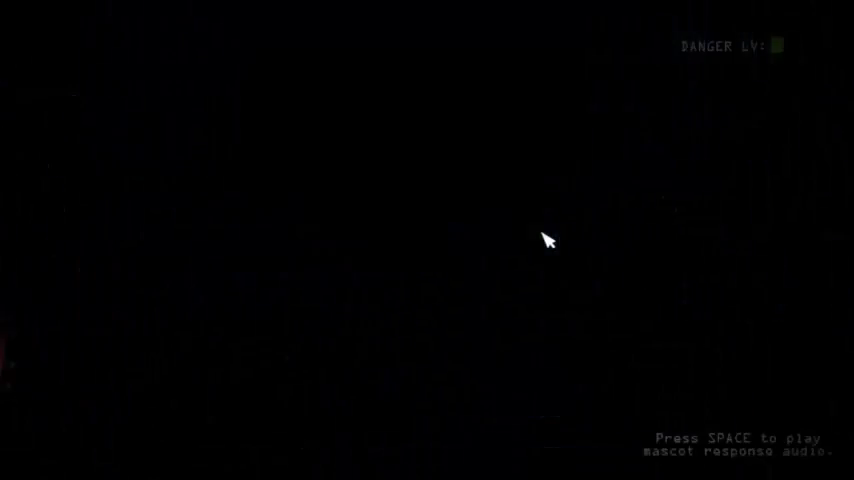
pyautogui.press('space')
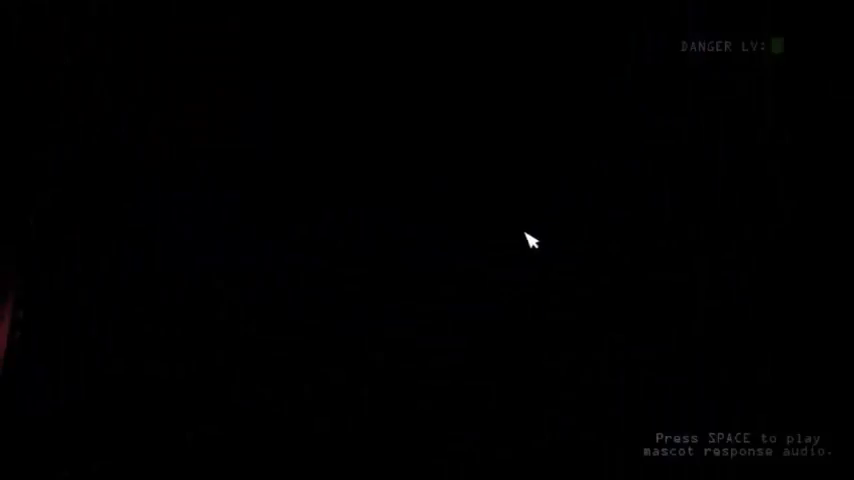
pyautogui.press('space')
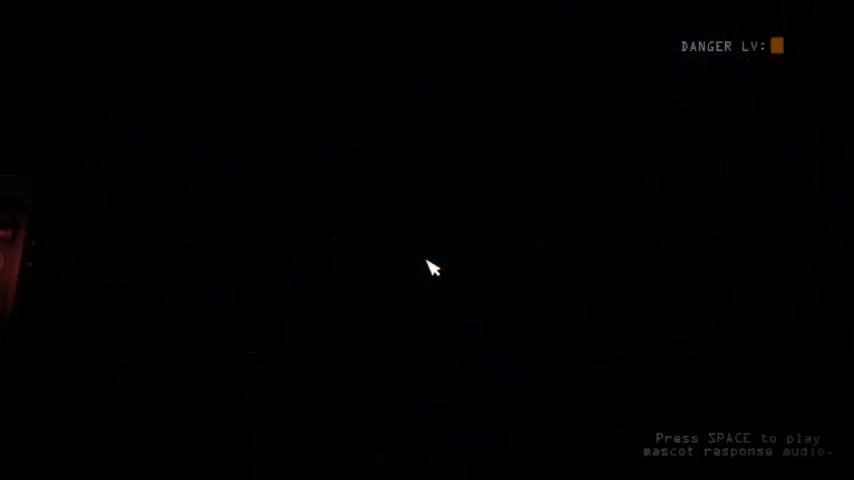
pyautogui.press('space')
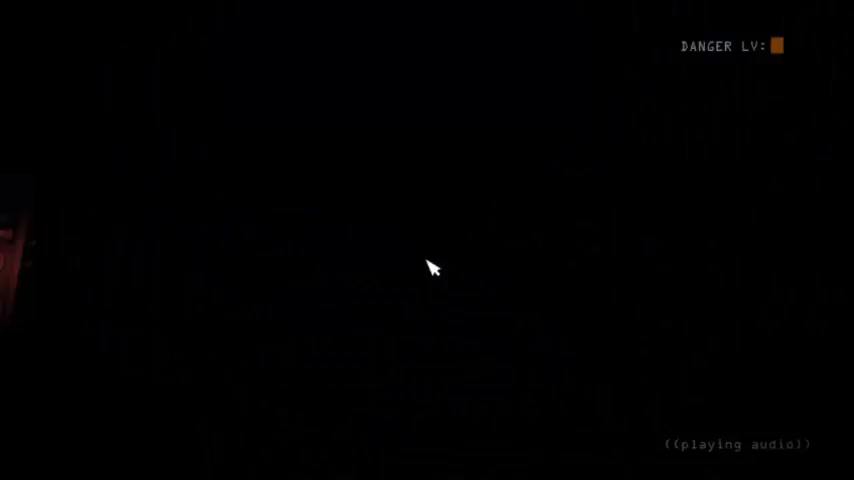
pyautogui.moveTo(428, 296)
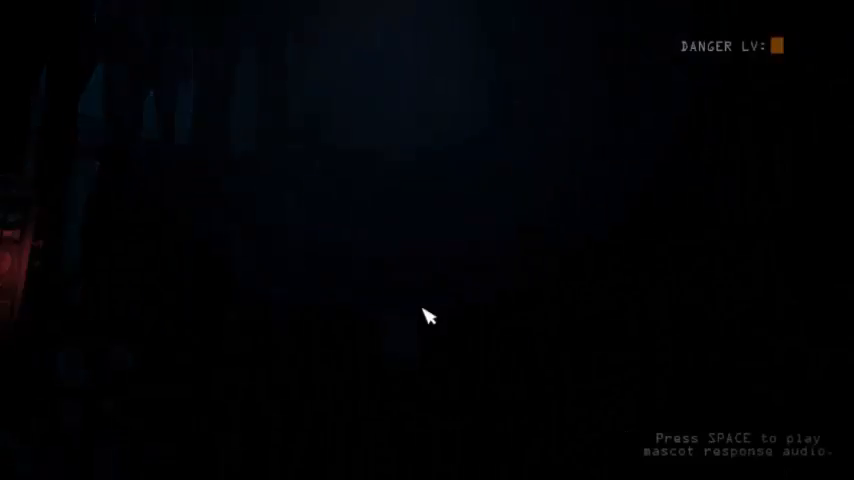
pyautogui.press('space')
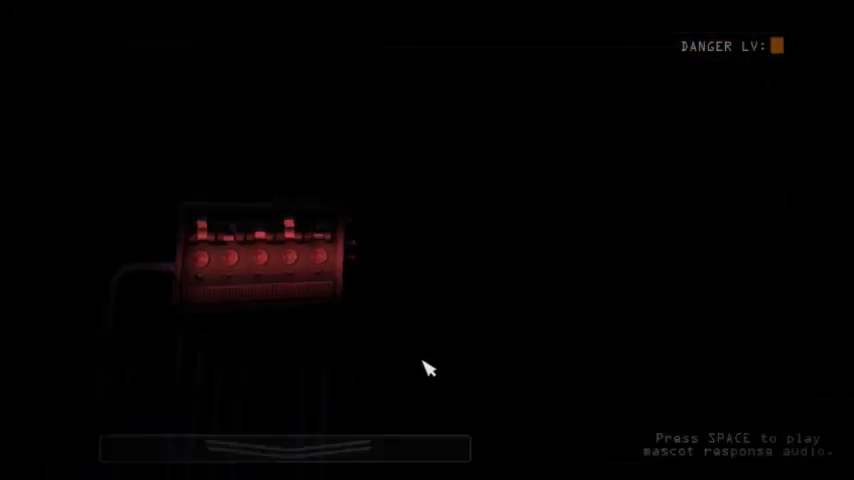
pyautogui.press('space')
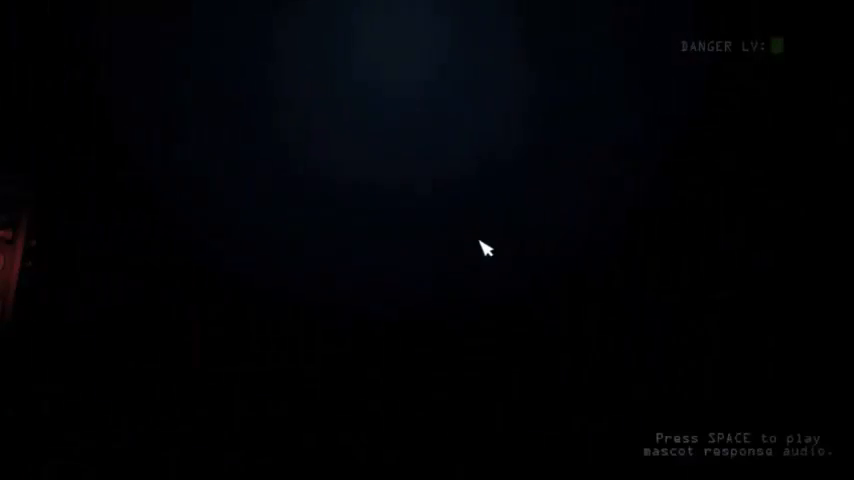
# - Raise the panel and hold Obsv.2's RESTART, the last system still down
pyautogui.press('space')
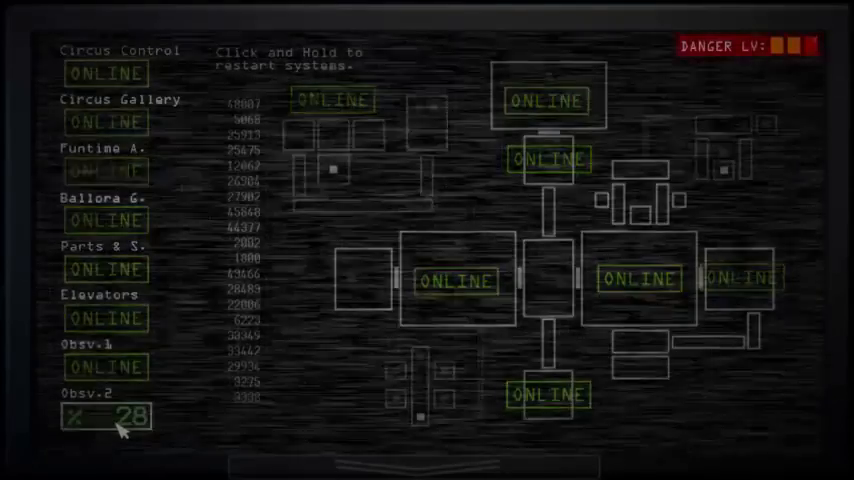
pyautogui.click(104, 416)
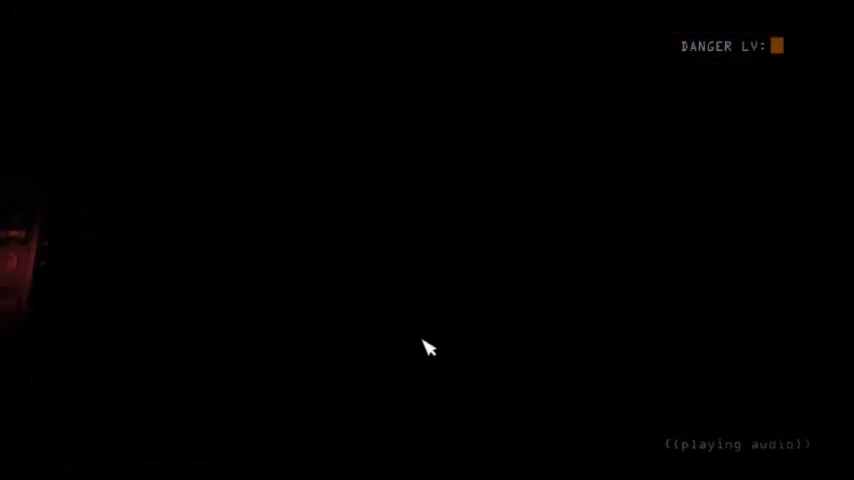